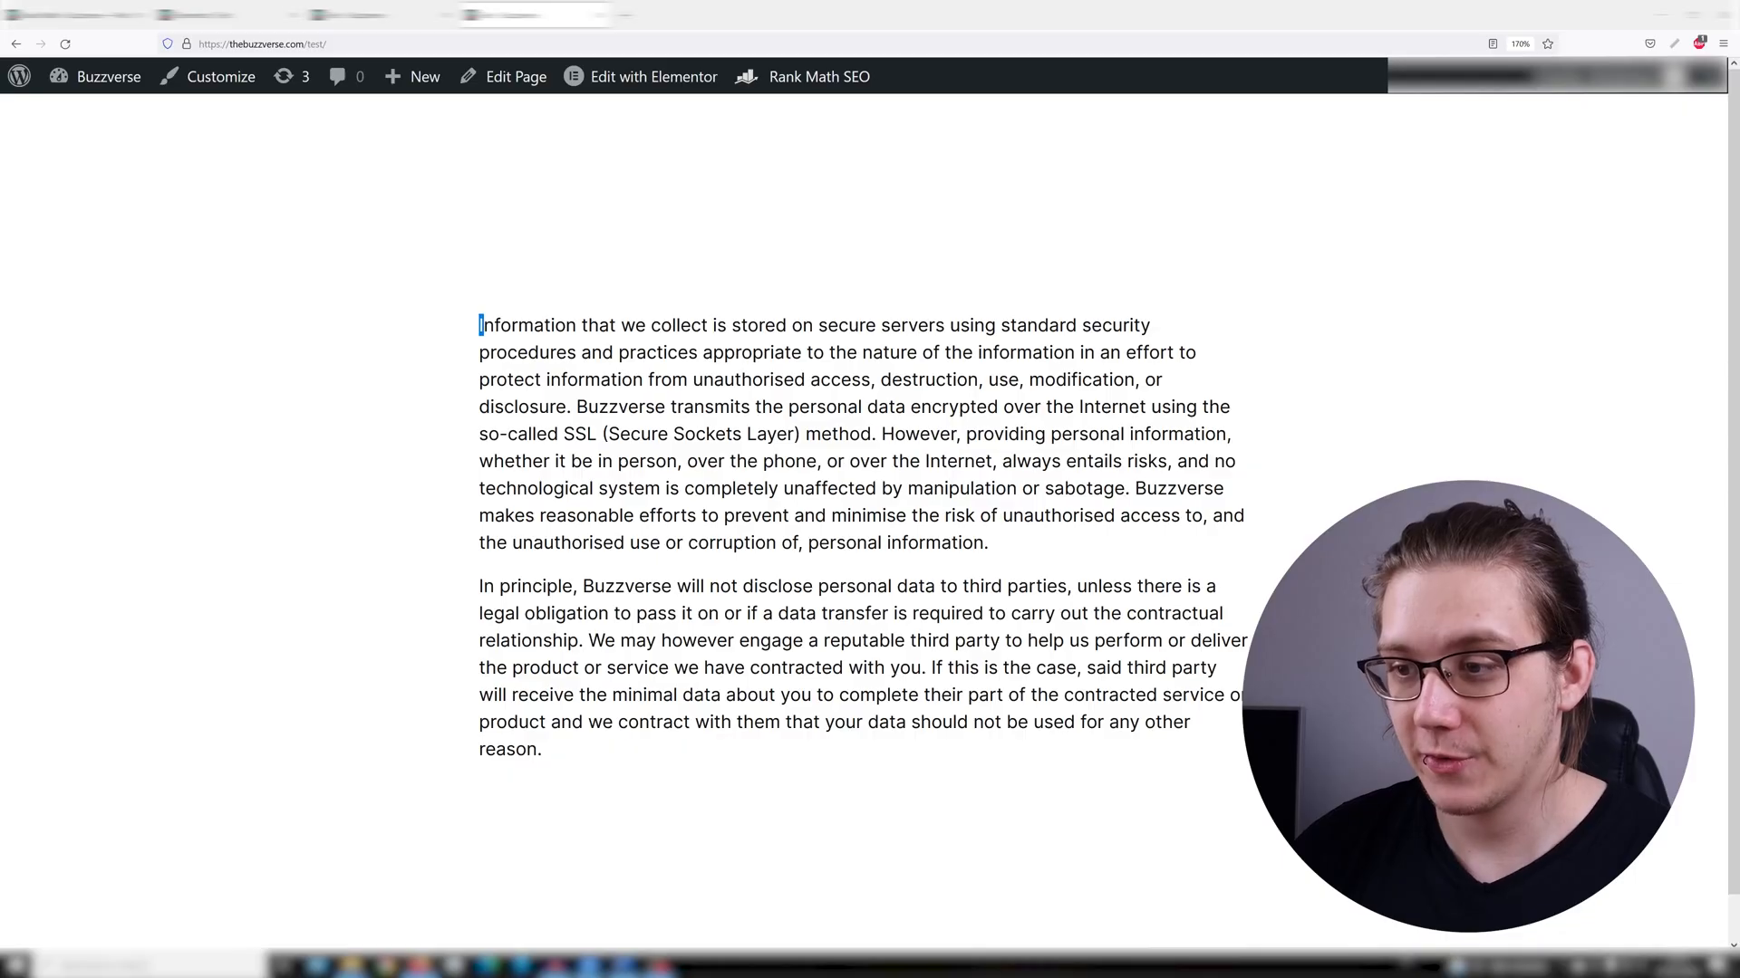
Demonstrate the default text selection colour, then enter the Buzzverse Customizer
drag(478, 324, 1009, 640)
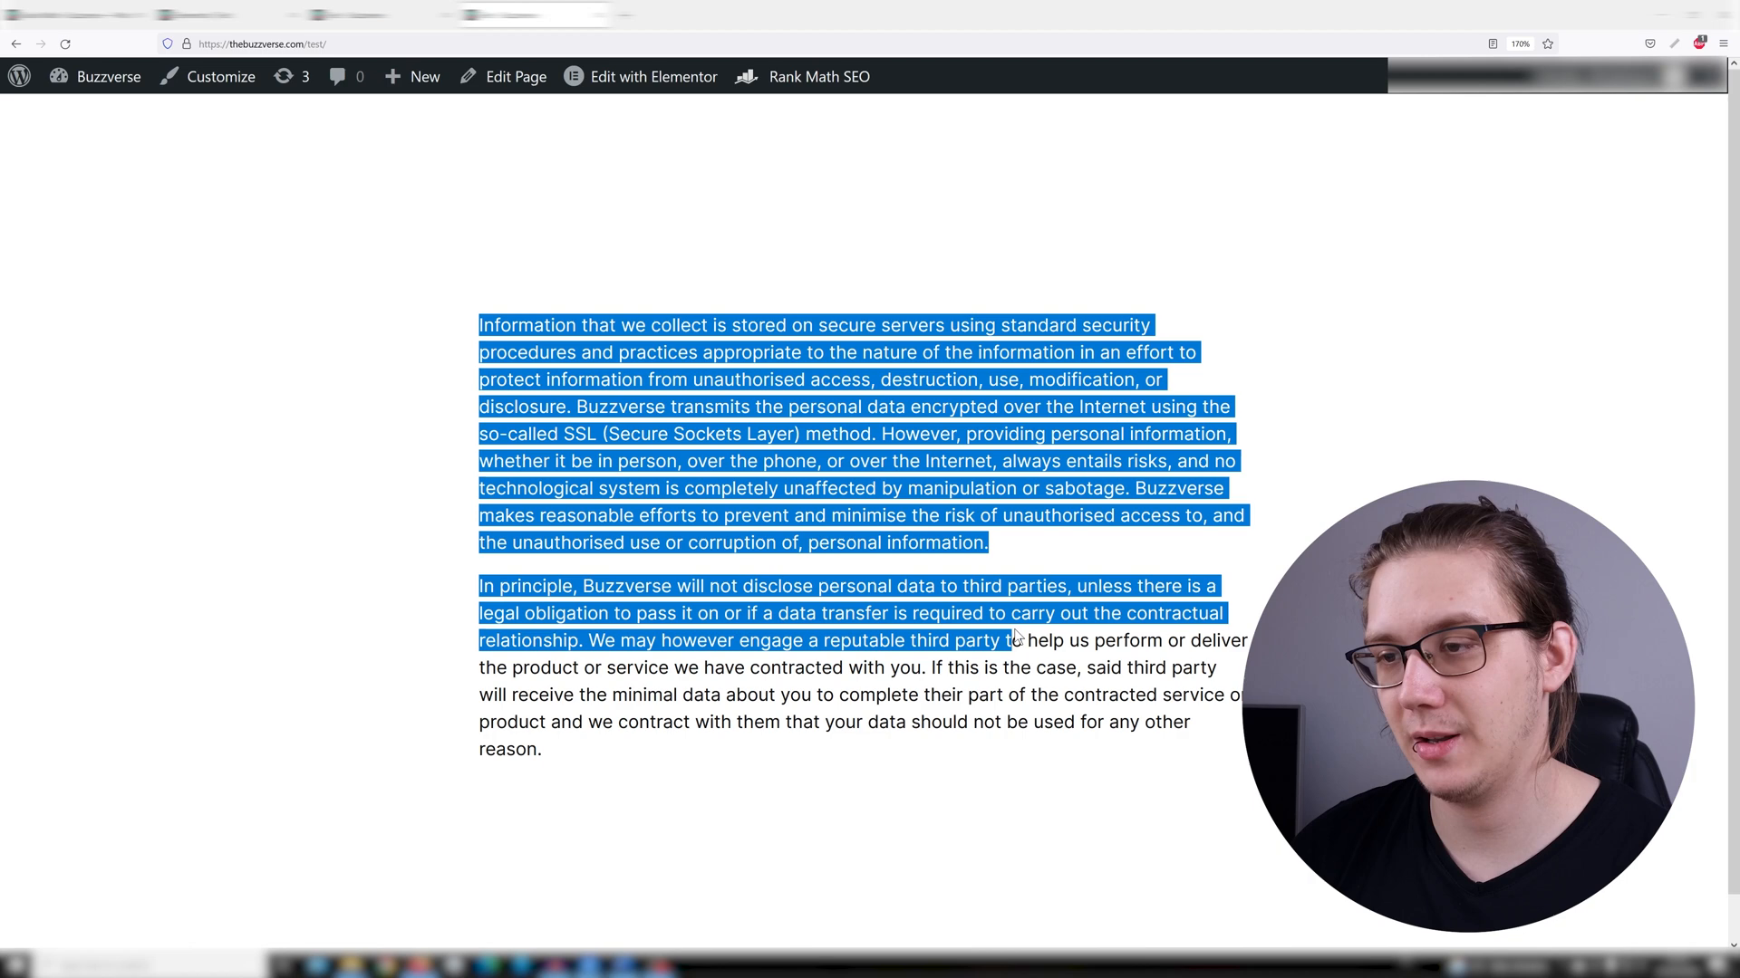
click(228, 132)
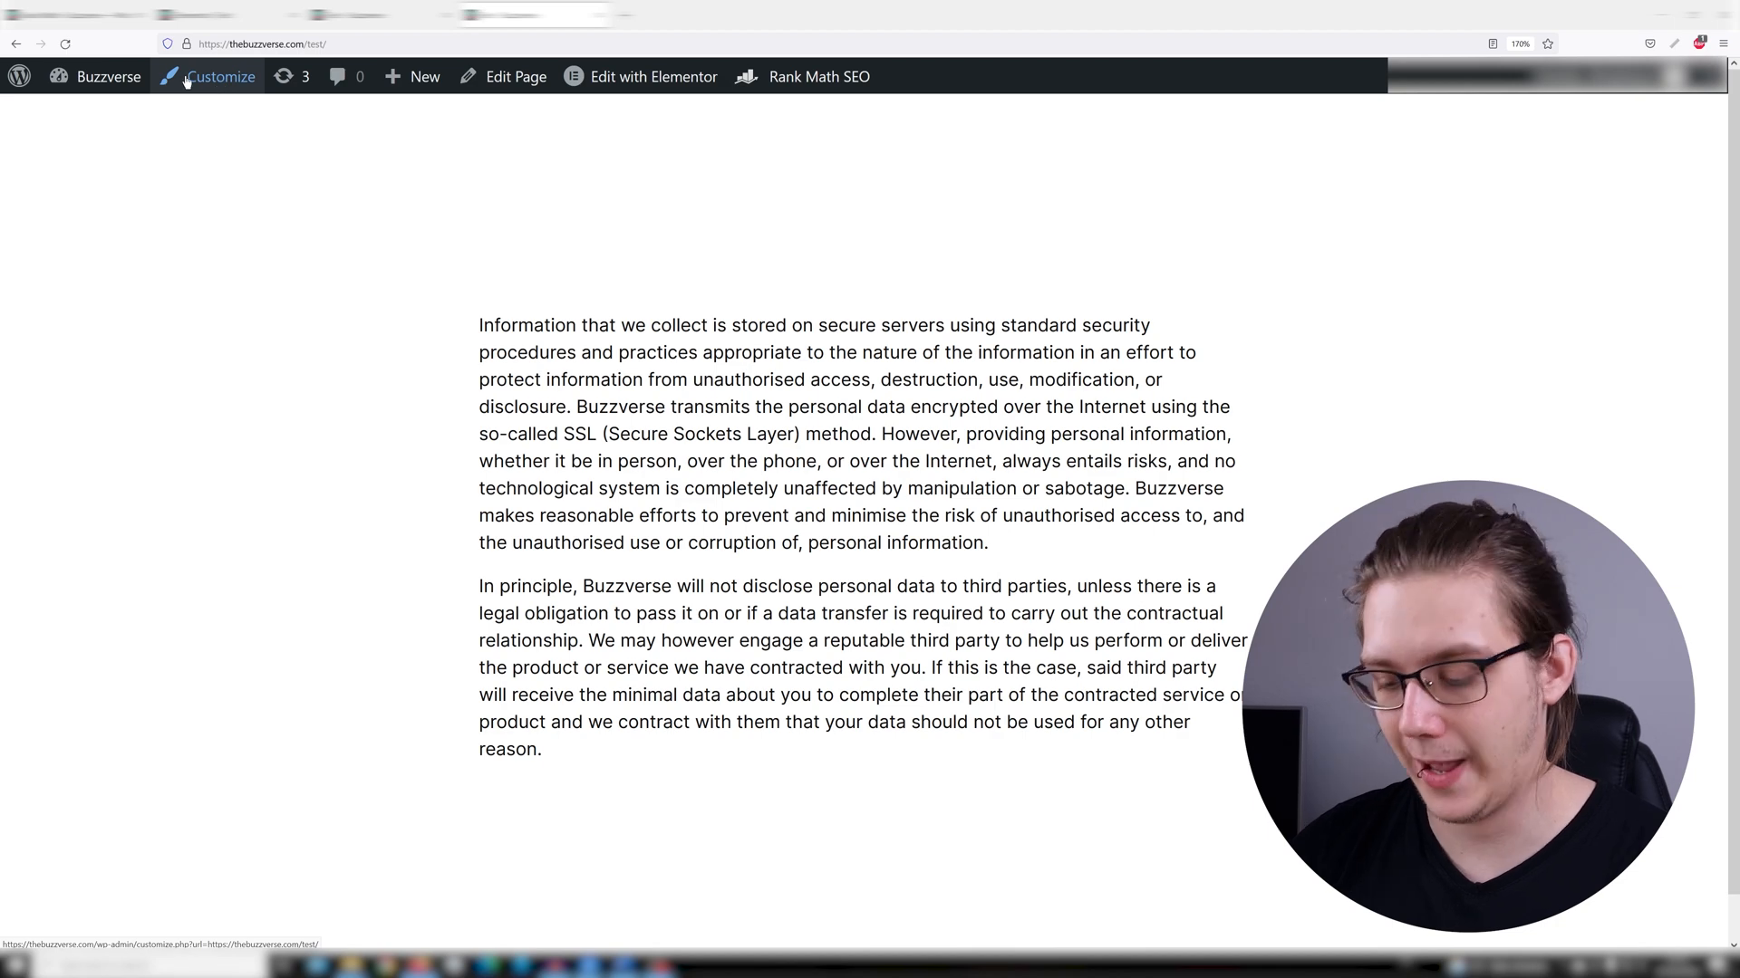
click(219, 76)
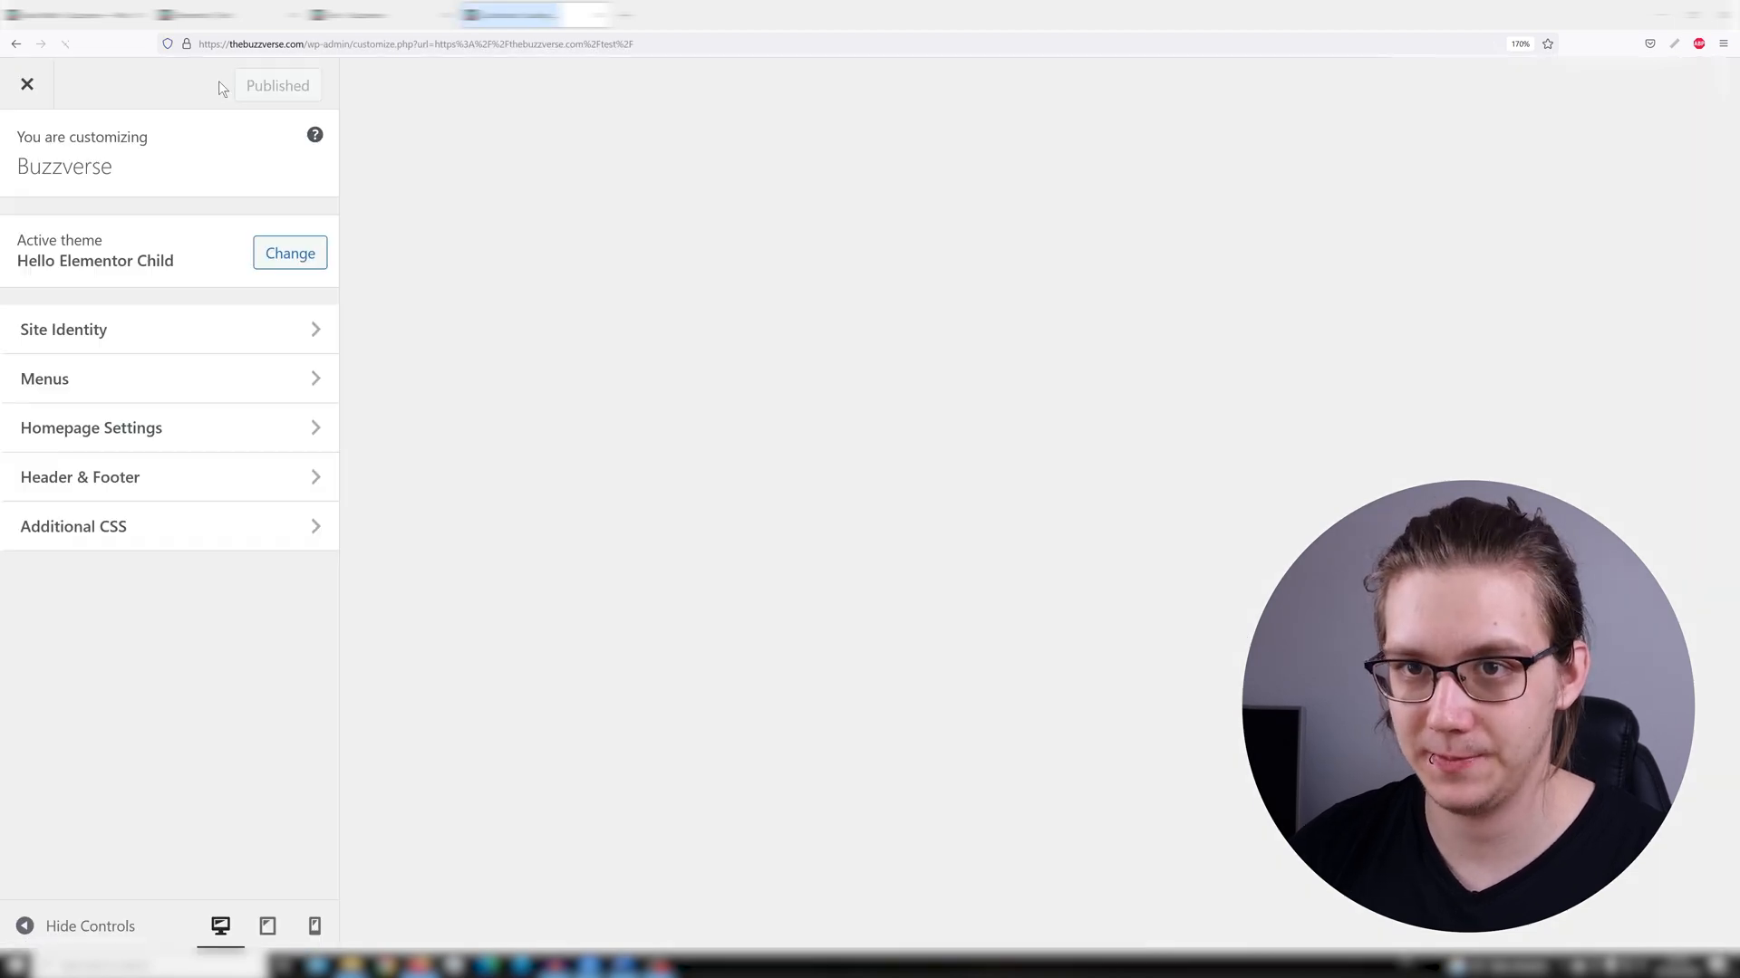